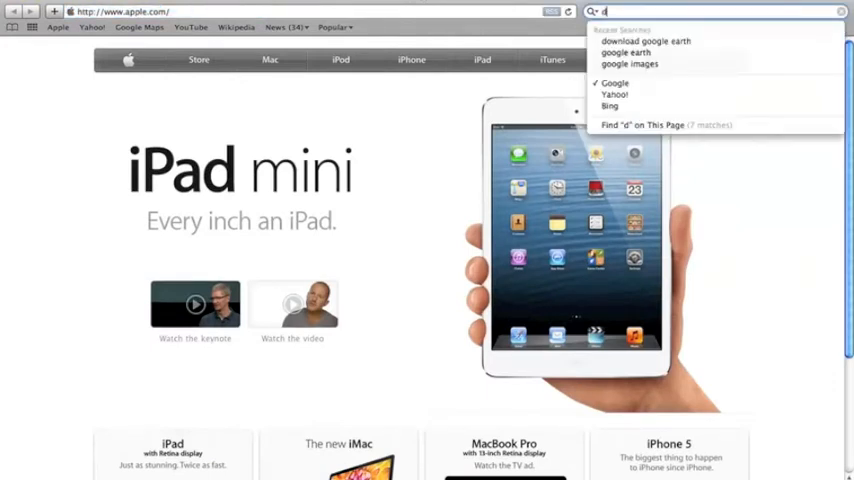
- Search Google for 'download google earth' from Safari's search field
{"action": "type", "text": "ownload"}
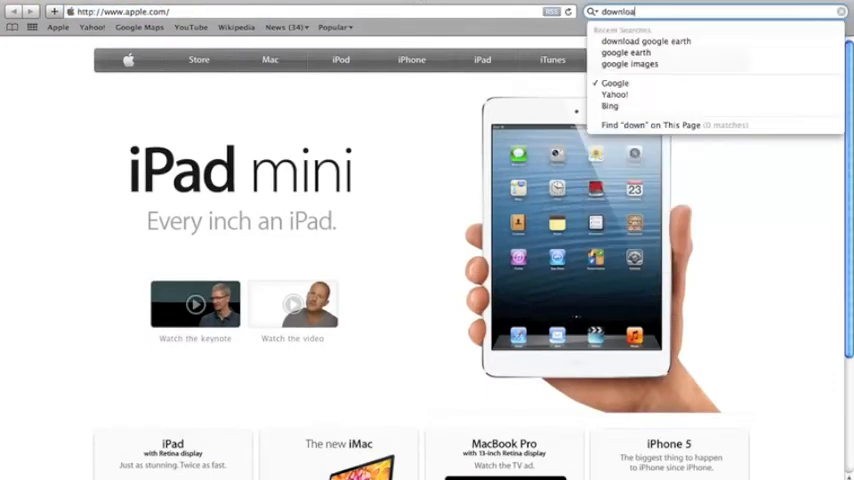
{"action": "left_click", "coordinate": [645, 40]}
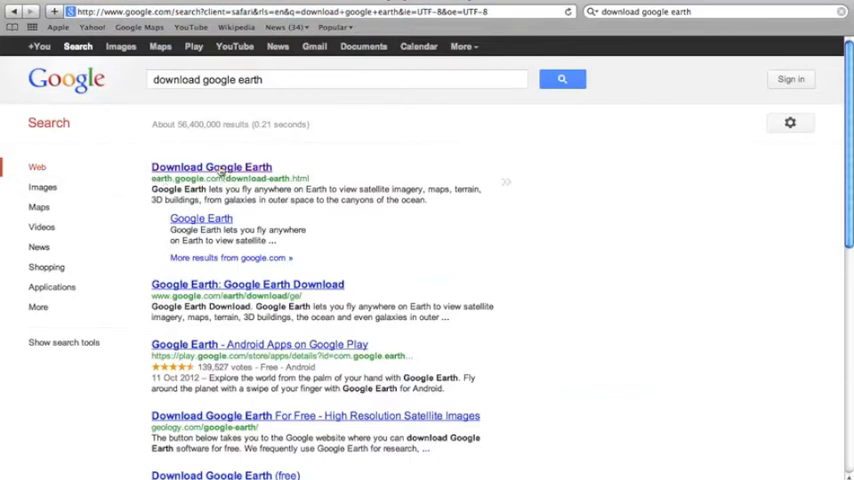
- Open the Download Google Earth result and choose Agree and Download
{"action": "left_click", "coordinate": [211, 167]}
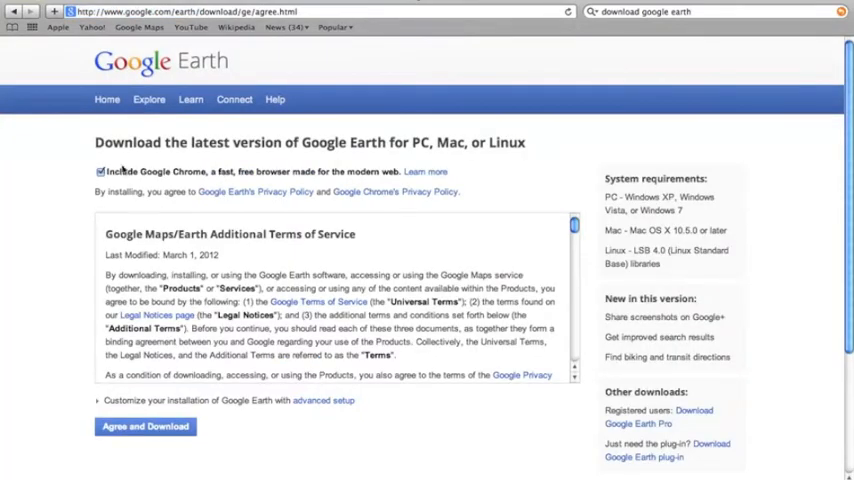
{"action": "scroll", "scroll_direction": "down", "scroll_amount": 3}
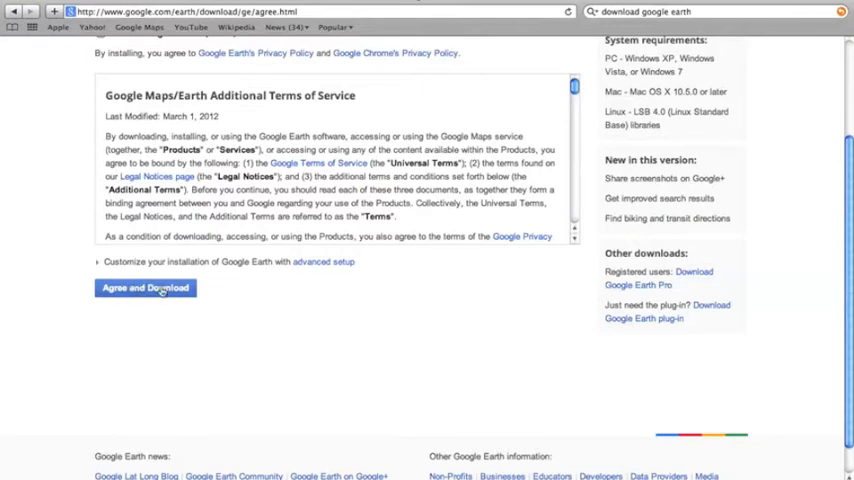
{"action": "left_click", "coordinate": [145, 288]}
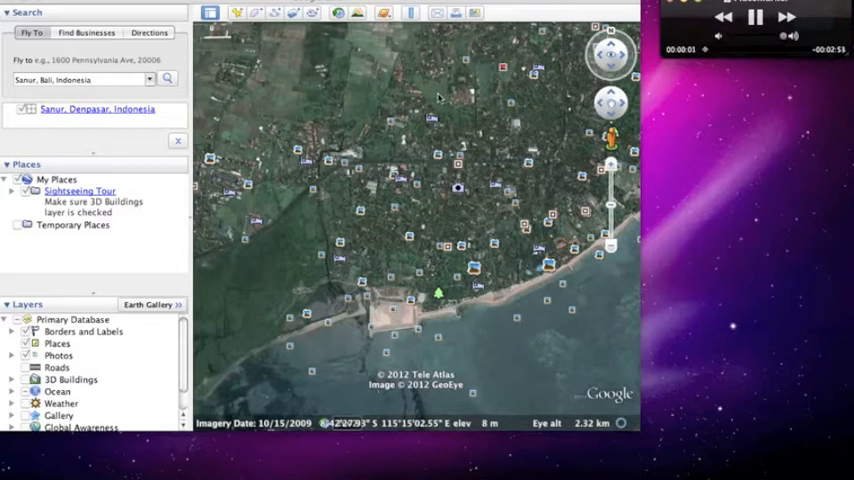
{"action": "mouse_move", "coordinate": [418, 90]}
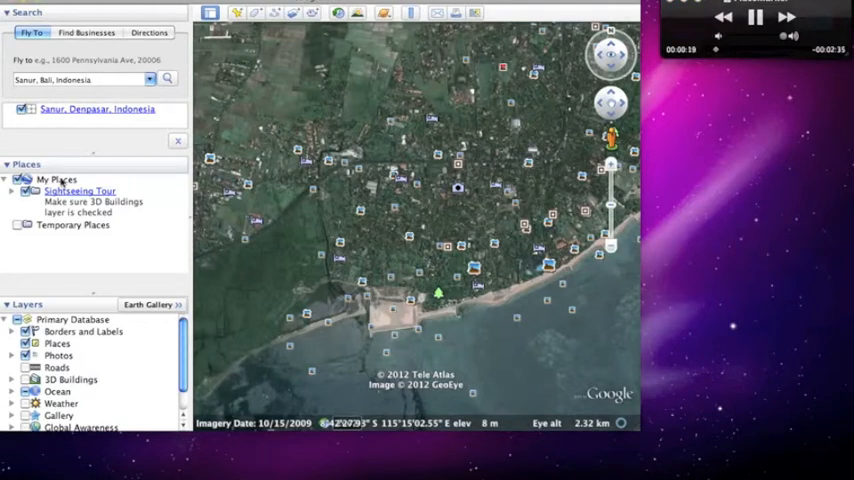
- Add a folder named 'My house' under My Places, described 'my house'
{"action": "right_click", "coordinate": [60, 178]}
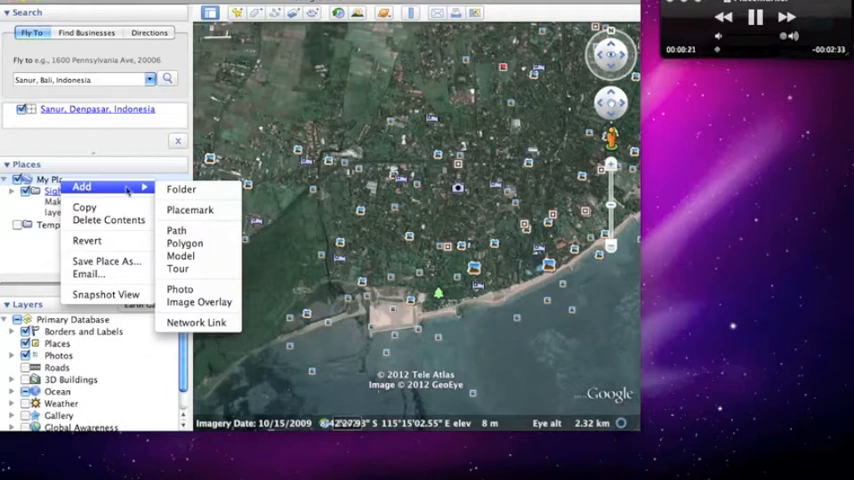
{"action": "left_click", "coordinate": [181, 189]}
{"action": "type", "text": "My house"}
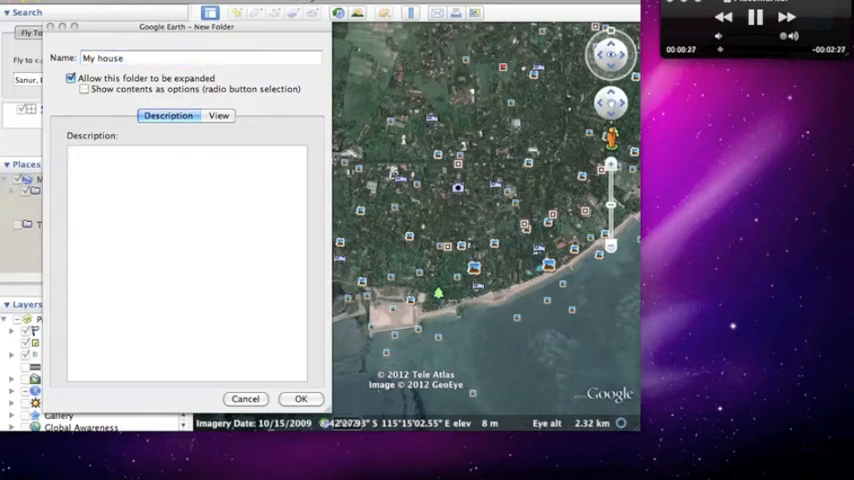
{"action": "type", "text": "m"}
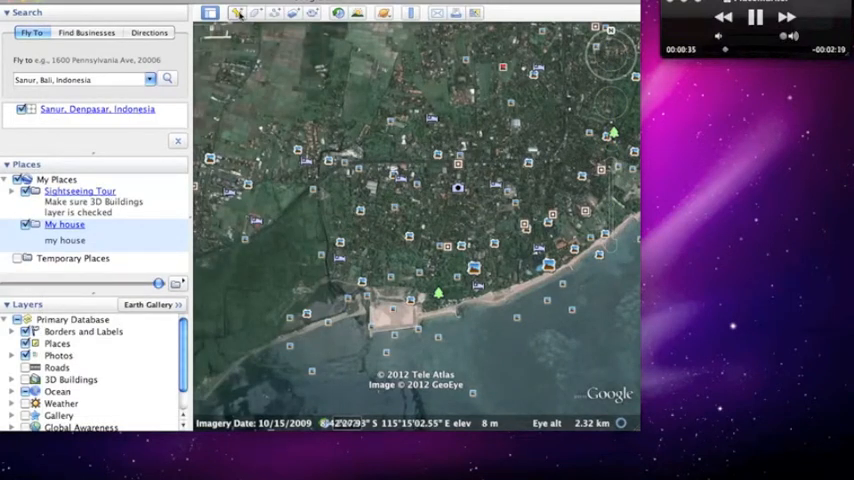
{"action": "mouse_move", "coordinate": [238, 13]}
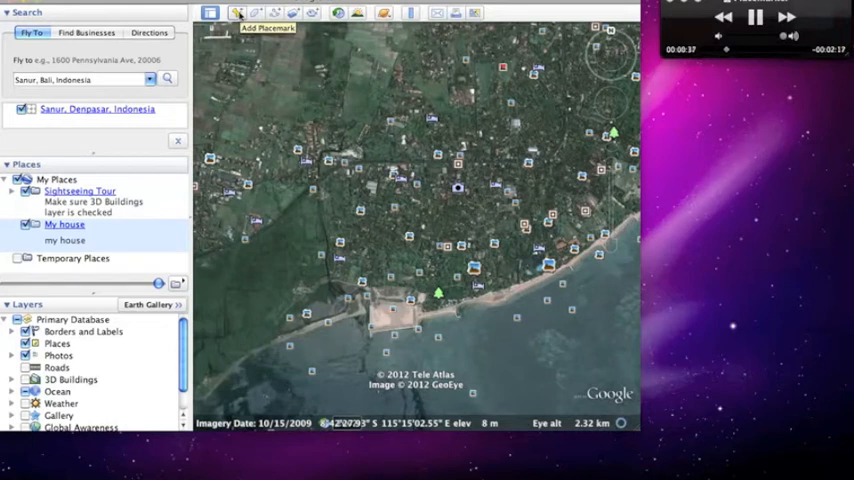
- Place a 'my house' placemark on the house, described 'my location of my house'
{"action": "left_click", "coordinate": [237, 12]}
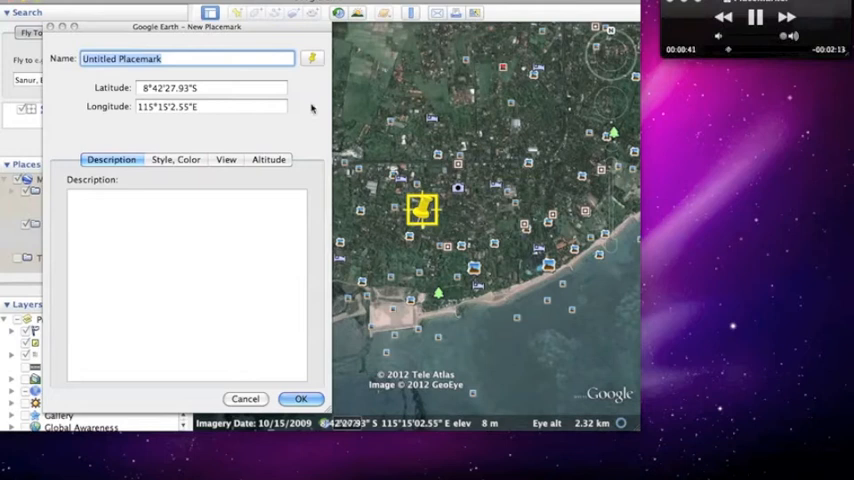
{"action": "type", "text": "m"}
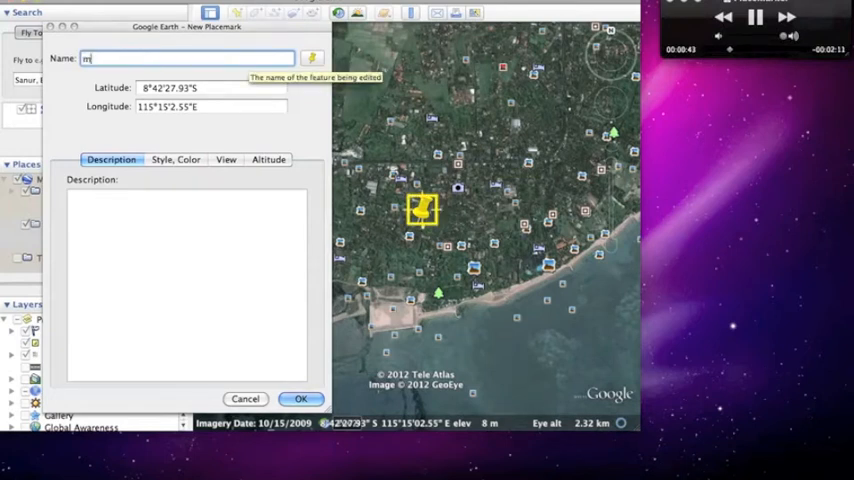
{"action": "type", "text": "y house"}
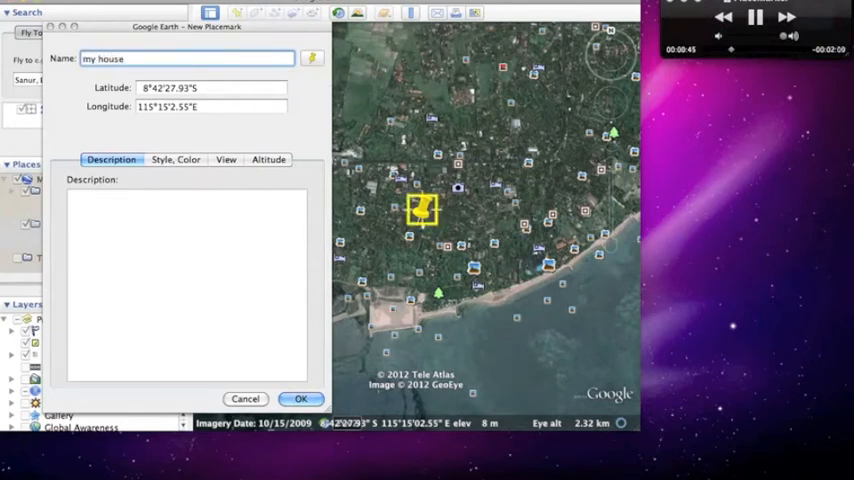
{"action": "type", "text": "m"}
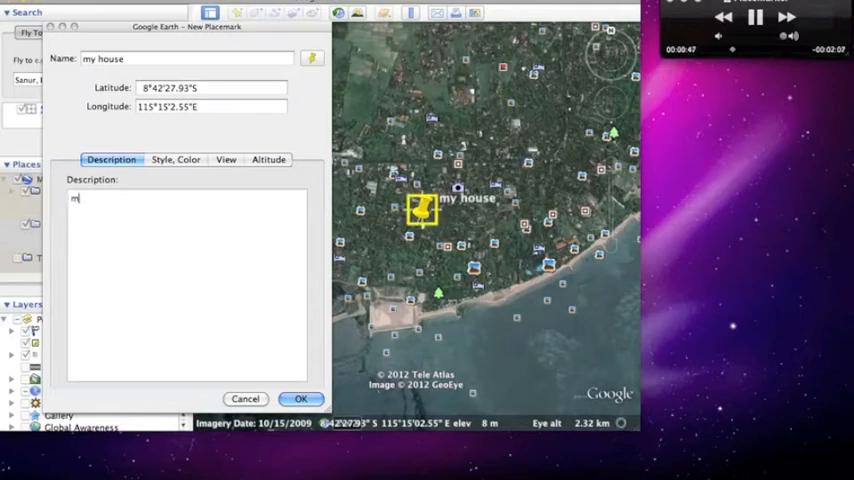
{"action": "type", "text": "y house"}
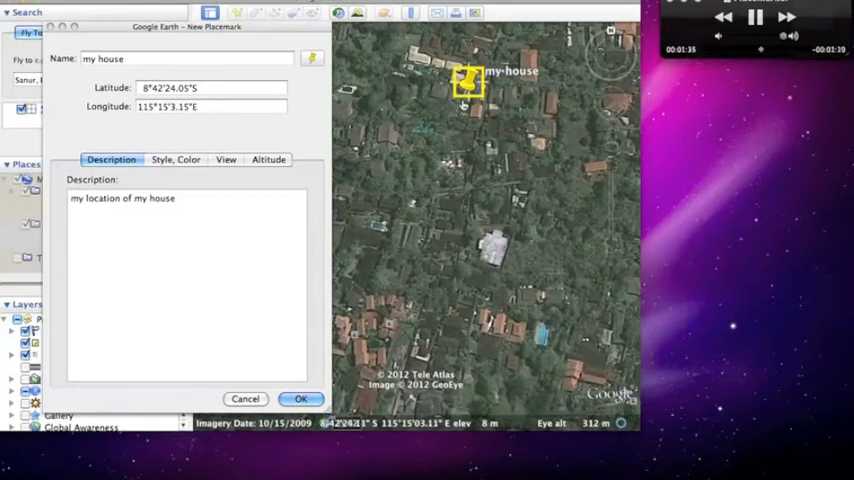
{"action": "left_click", "coordinate": [301, 398]}
{"action": "type", "text": "Bali International School"}
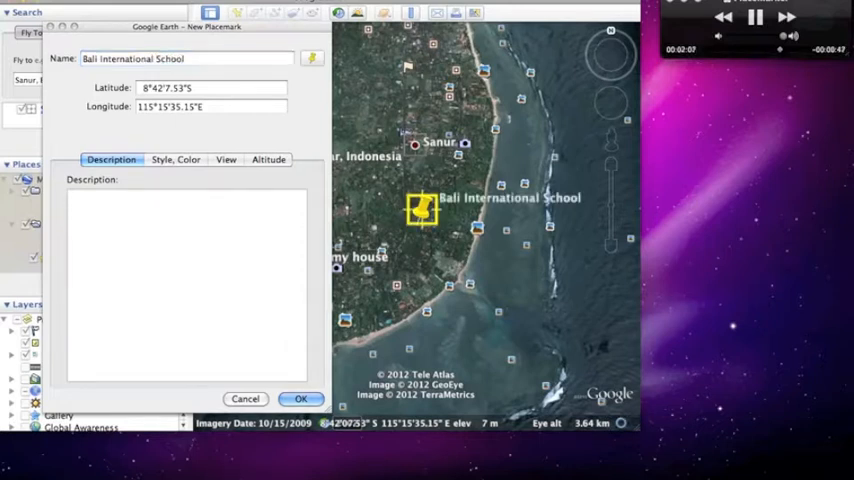
- Save the 'Bali International School' placemark with a blue pin on the school, described 'my school'
{"action": "type", "text": "my school"}
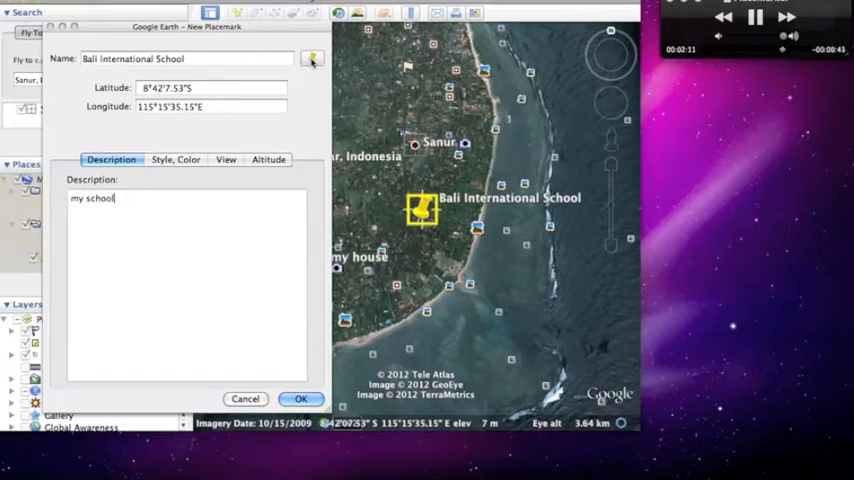
{"action": "left_click", "coordinate": [312, 58]}
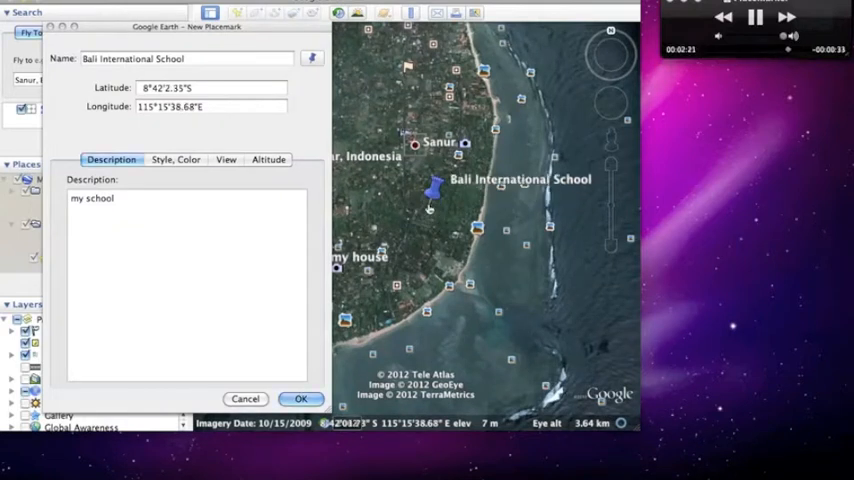
{"action": "left_click_drag", "start_coordinate": [435, 185], "coordinate": [425, 70]}
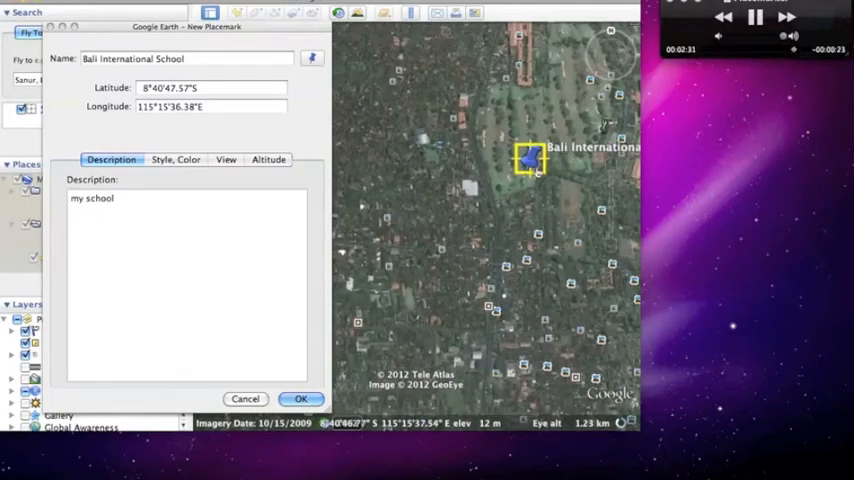
{"action": "left_click_drag", "start_coordinate": [527, 160], "coordinate": [432, 137]}
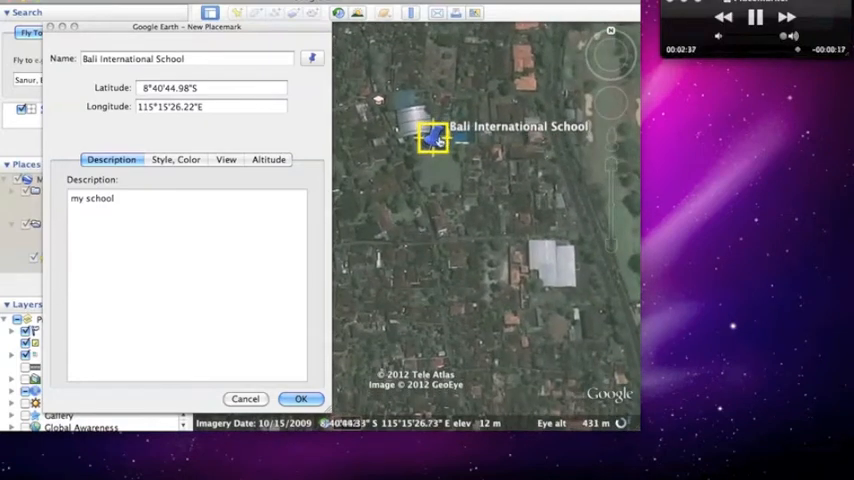
{"action": "left_click", "coordinate": [301, 398]}
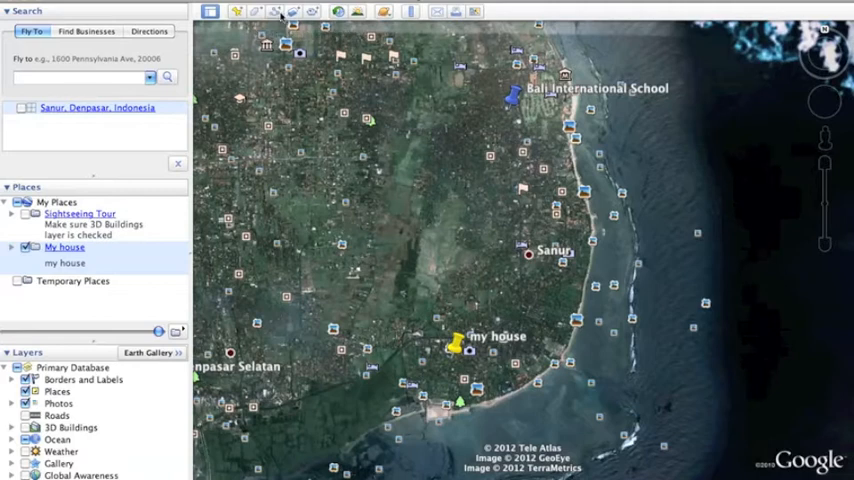
{"action": "mouse_move", "coordinate": [278, 11]}
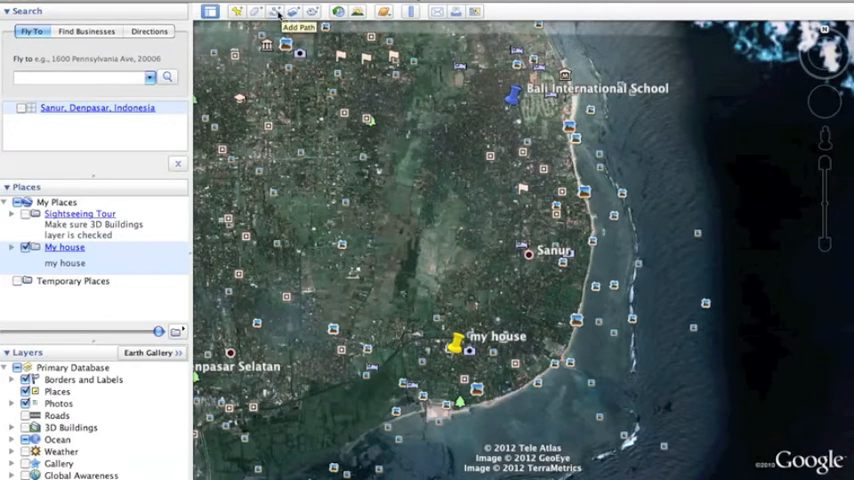
- Draw and save a 'route to school' path along the roads, described 'a path towards school'
{"action": "left_click", "coordinate": [278, 11]}
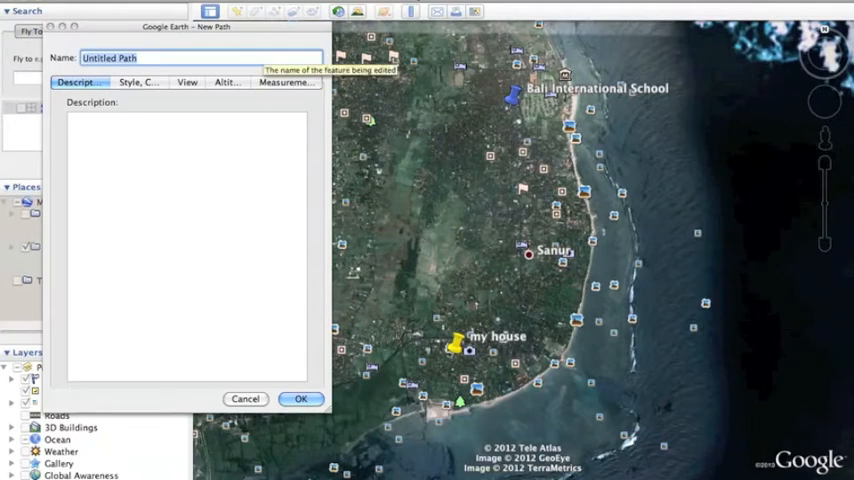
{"action": "type", "text": "route"}
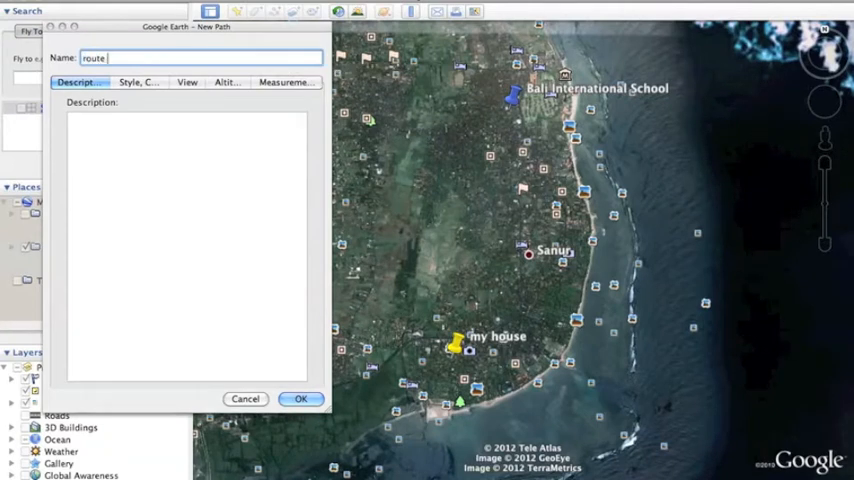
{"action": "type", "text": "to school"}
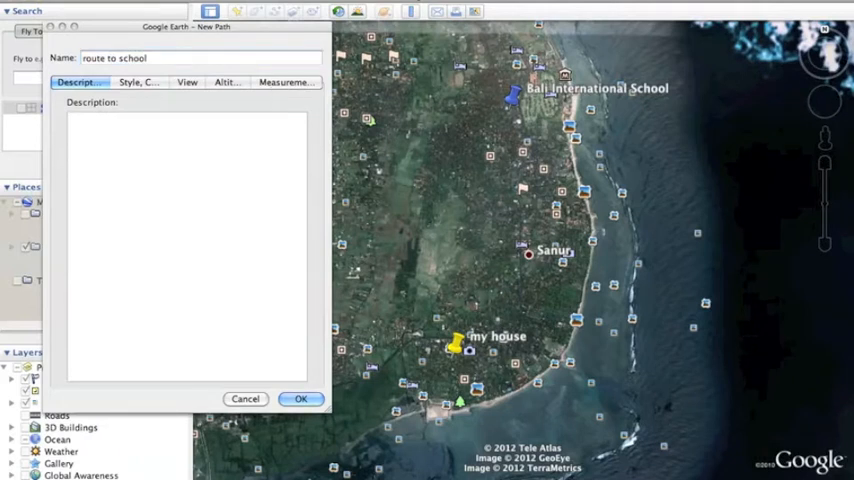
{"action": "type", "text": "a path towards school!!!!"}
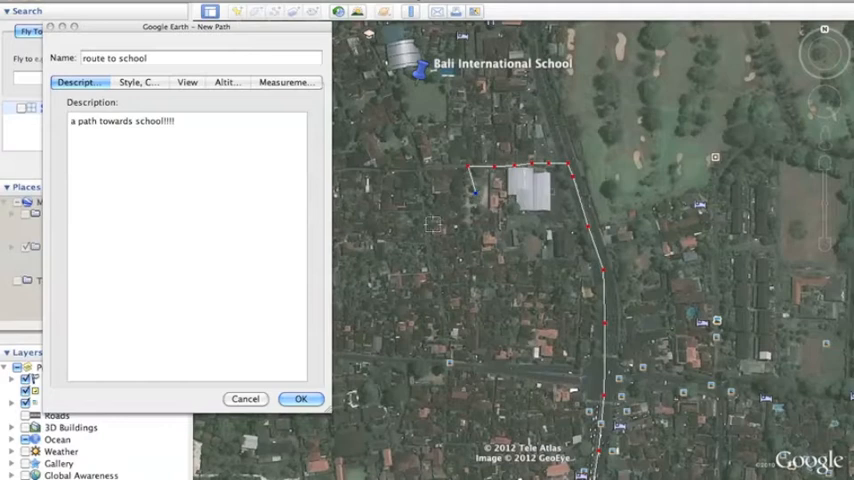
{"action": "left_click", "coordinate": [301, 398]}
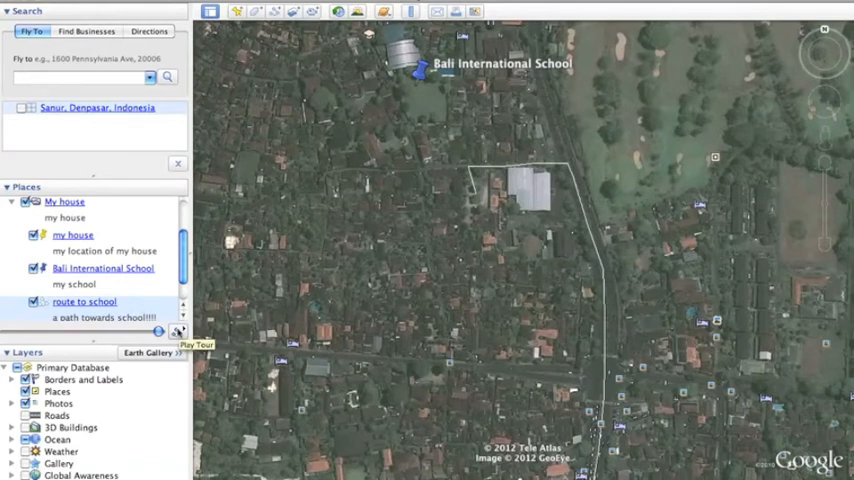
- Play the saved places as a tour, then fly to Rentemestervej, København
{"action": "left_click", "coordinate": [178, 332]}
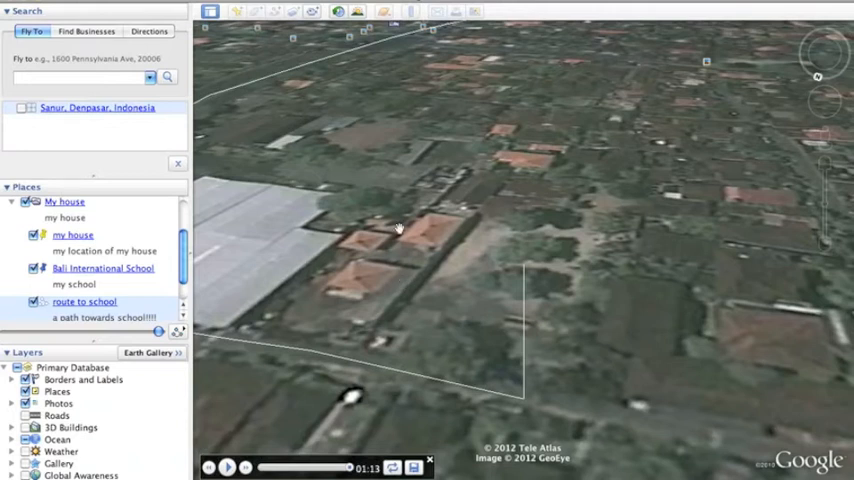
{"action": "mouse_move", "coordinate": [488, 224]}
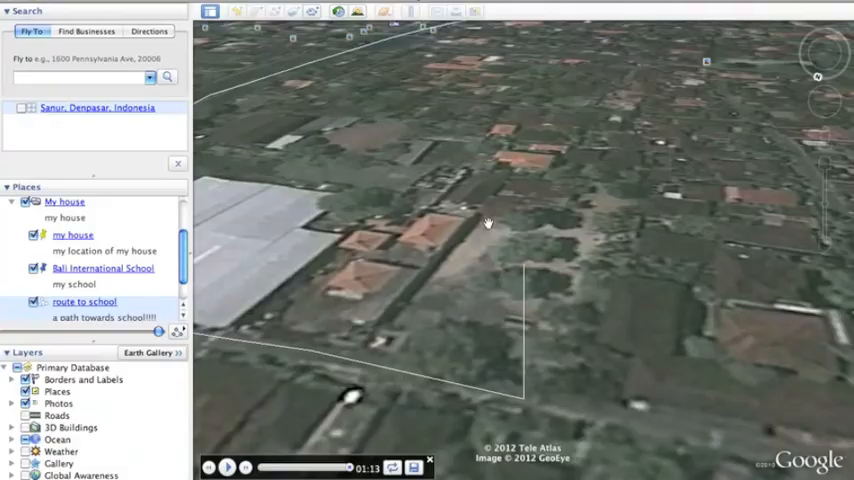
{"action": "type", "text": "rentemestervej"}
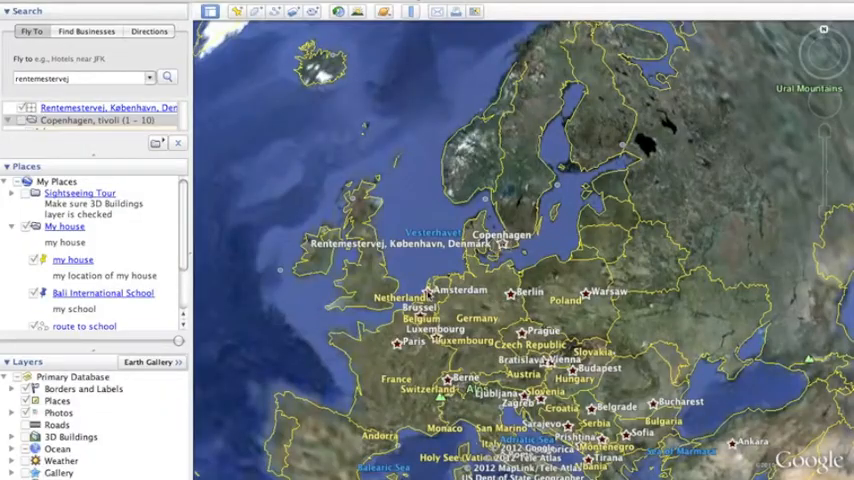